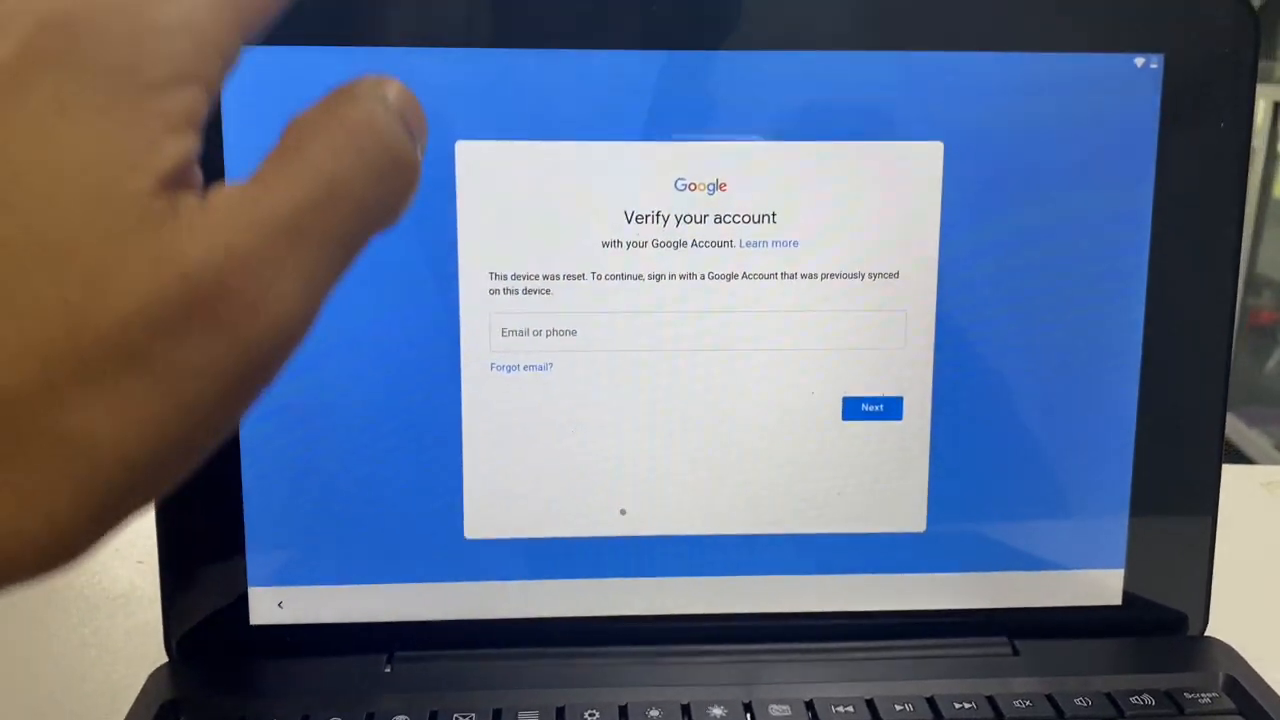
Enter throwaway text 'fggf' in the verification field to reach Google search
{"action": "type", "text": "fggf"}
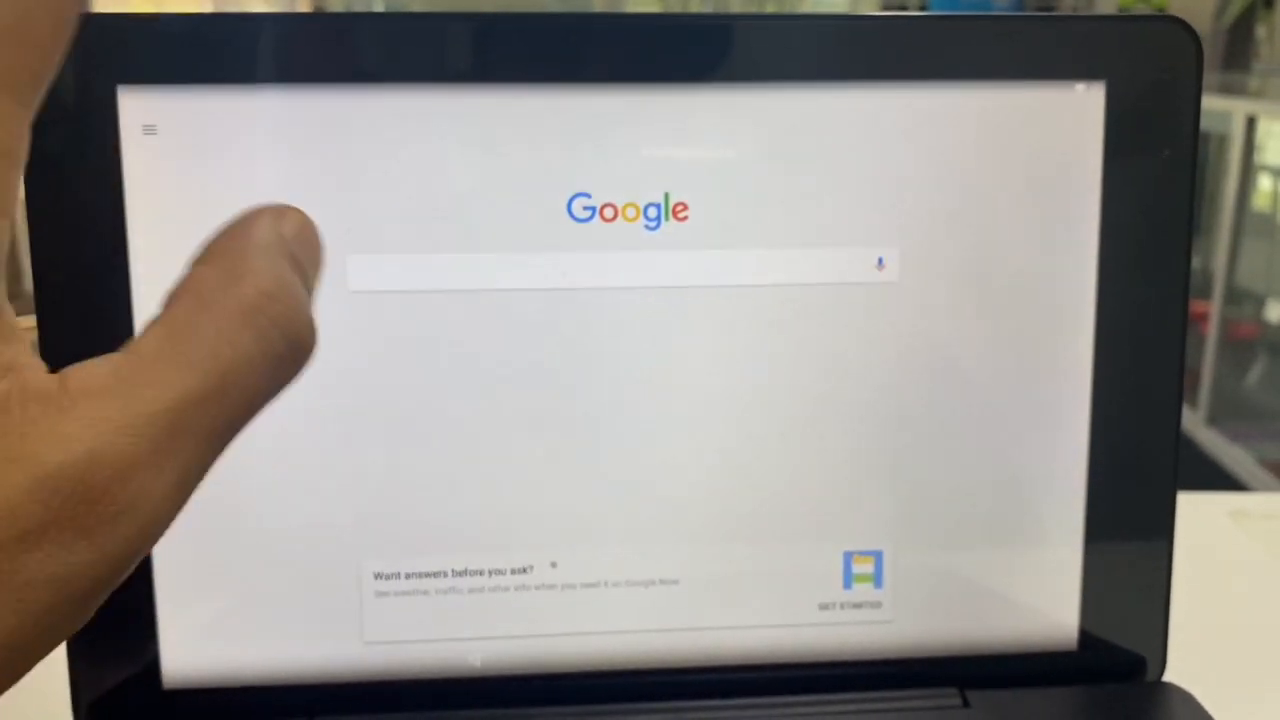
Search the Google page for Chrome and launch the Chrome app
{"action": "left_click", "coordinate": [620, 268]}
{"action": "type", "text": "chrom"}
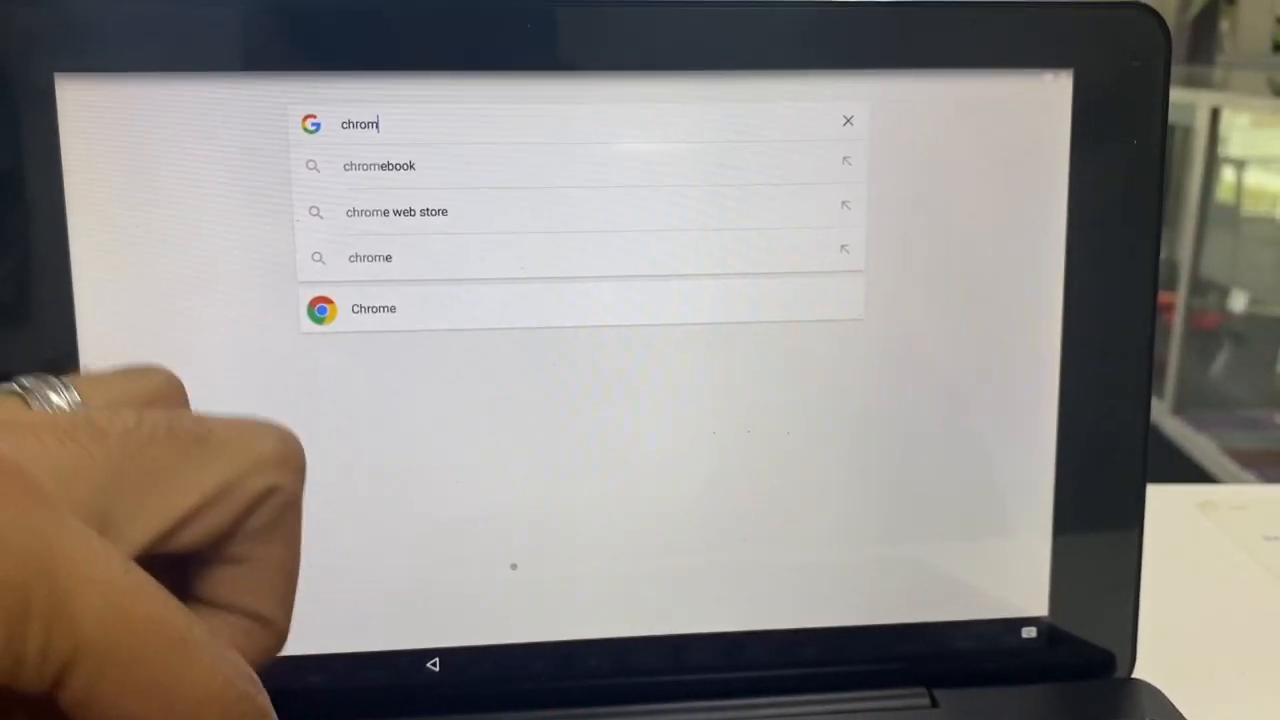
{"action": "type", "text": "e"}
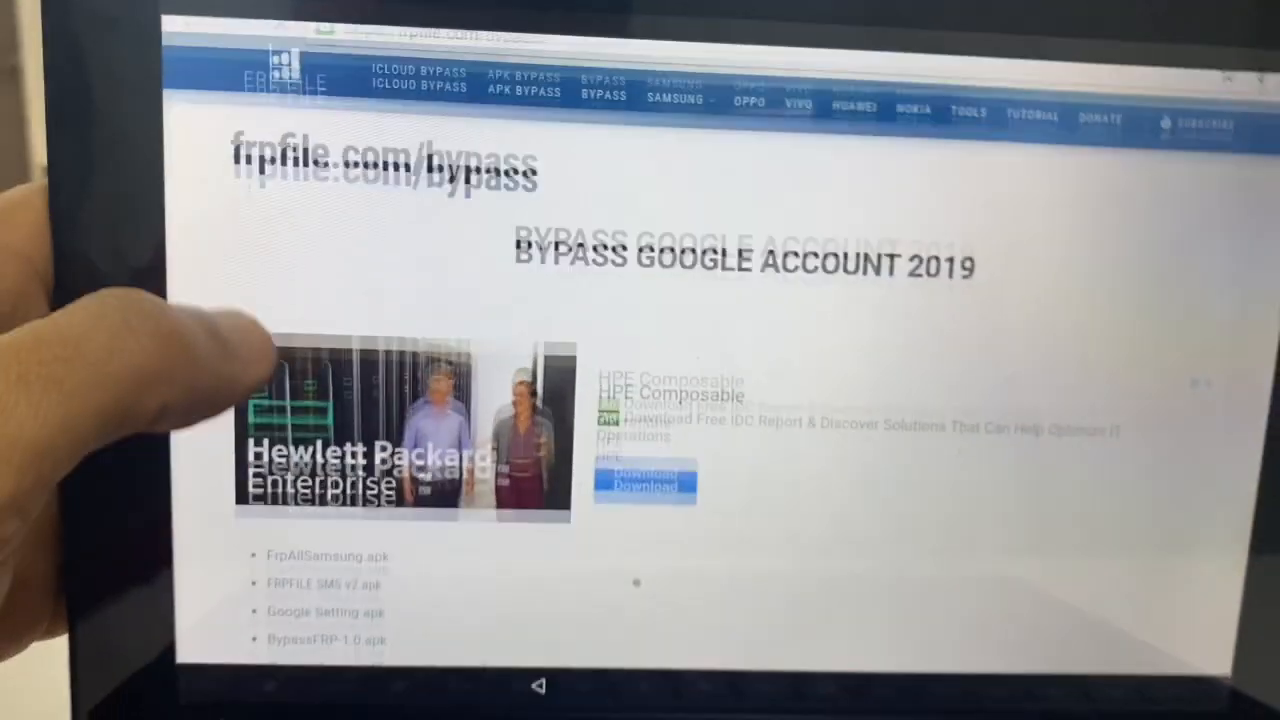
Scroll the frpfile.com apk list down to QuickShortcutMaker 2.4.0
{"action": "scroll", "scroll_direction": "down", "scroll_amount": 3}
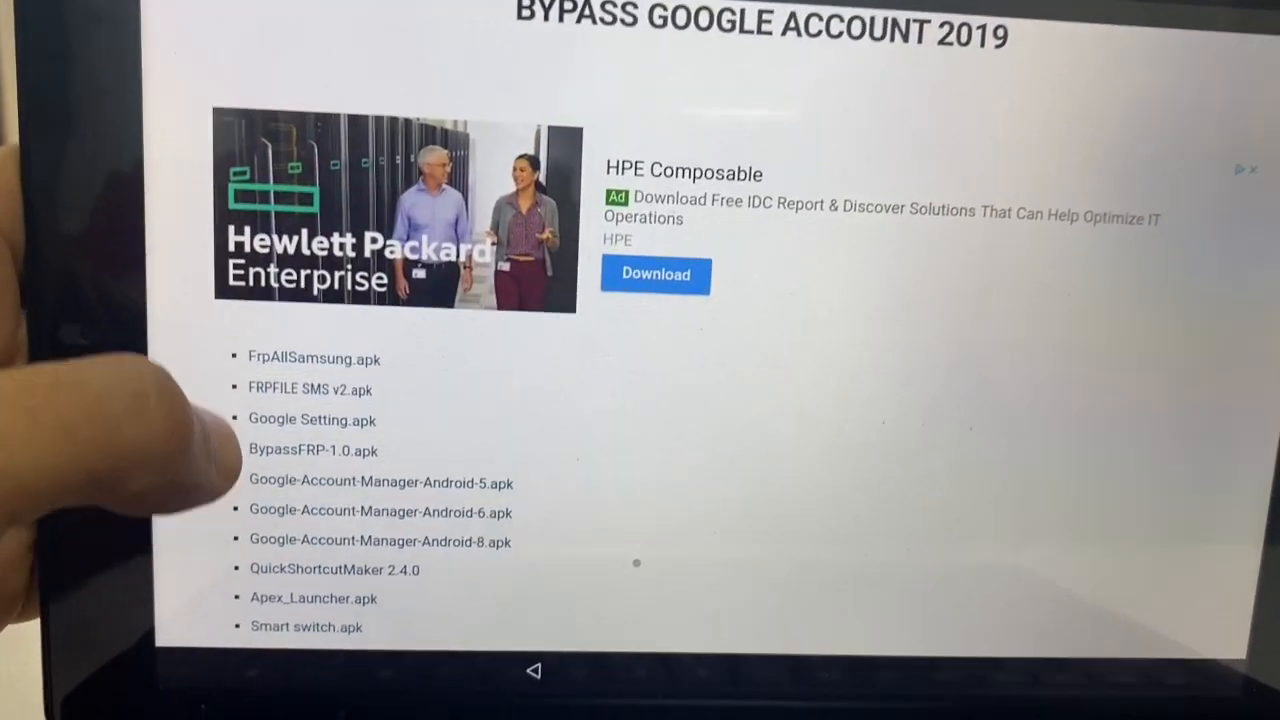
{"action": "scroll", "scroll_direction": "down", "scroll_amount": 3}
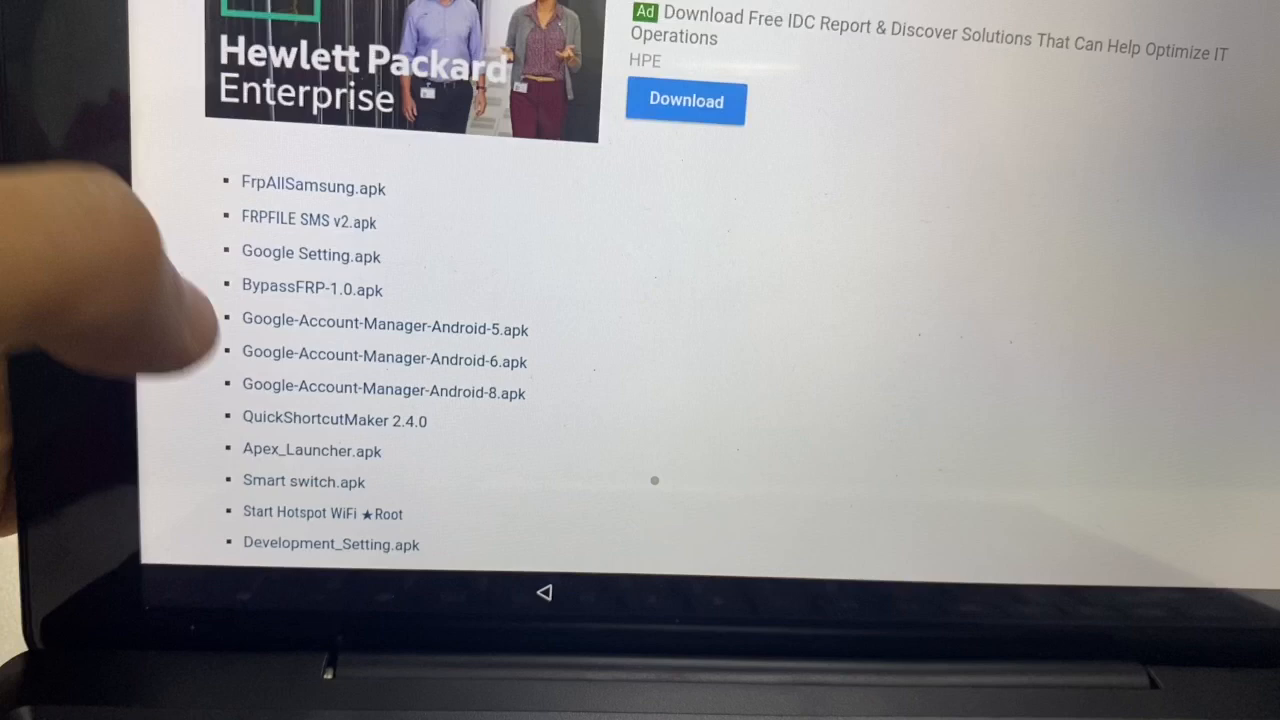
{"action": "scroll", "scroll_direction": "down", "scroll_amount": 3}
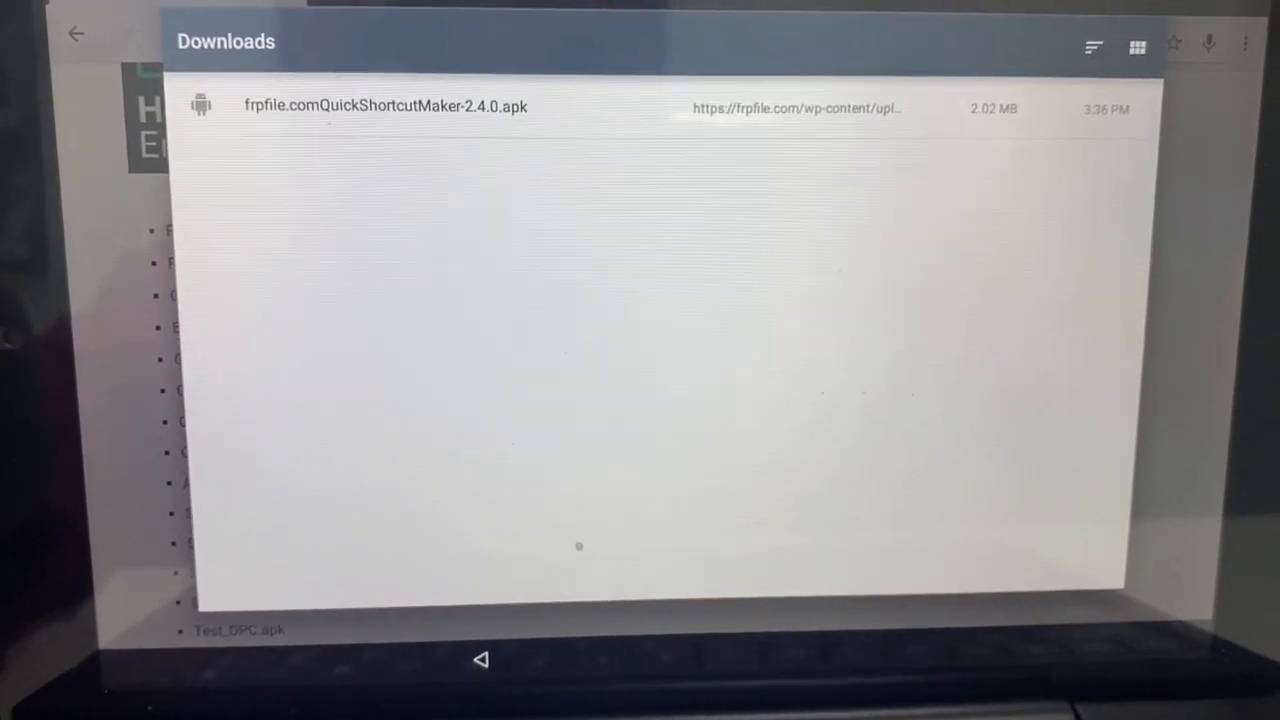
Launch frpfile.comQuickShortcutMaker-2.4.0.apk from Downloads to start installation
{"action": "left_click", "coordinate": [380, 106]}
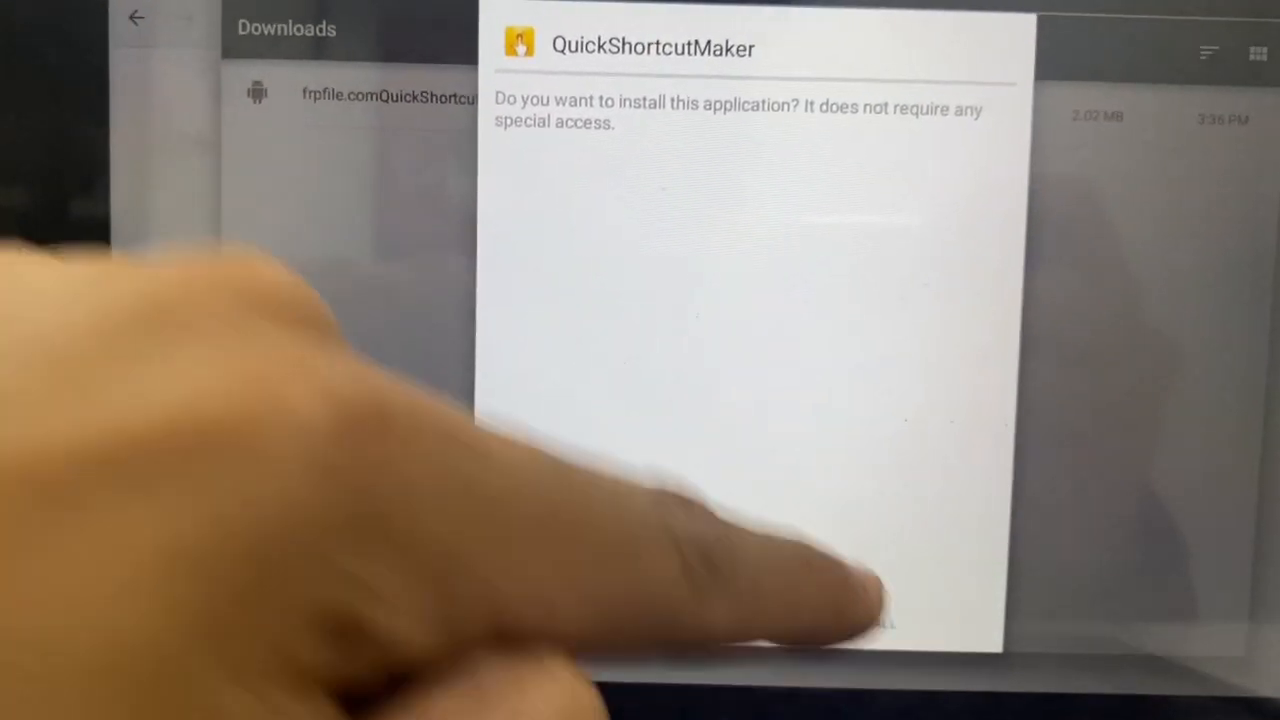
Install QuickShortcutMaker and answer the Google device security-check dialog
{"action": "left_click", "coordinate": [880, 620]}
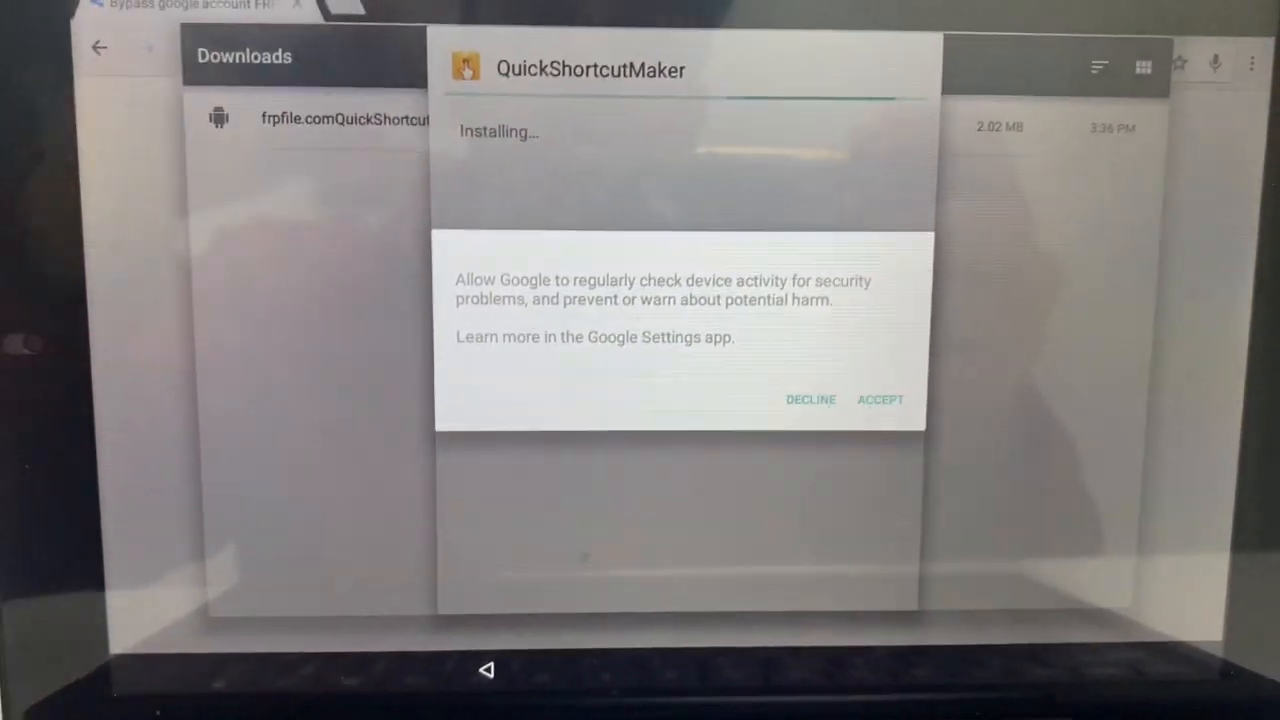
{"action": "left_click", "coordinate": [880, 400]}
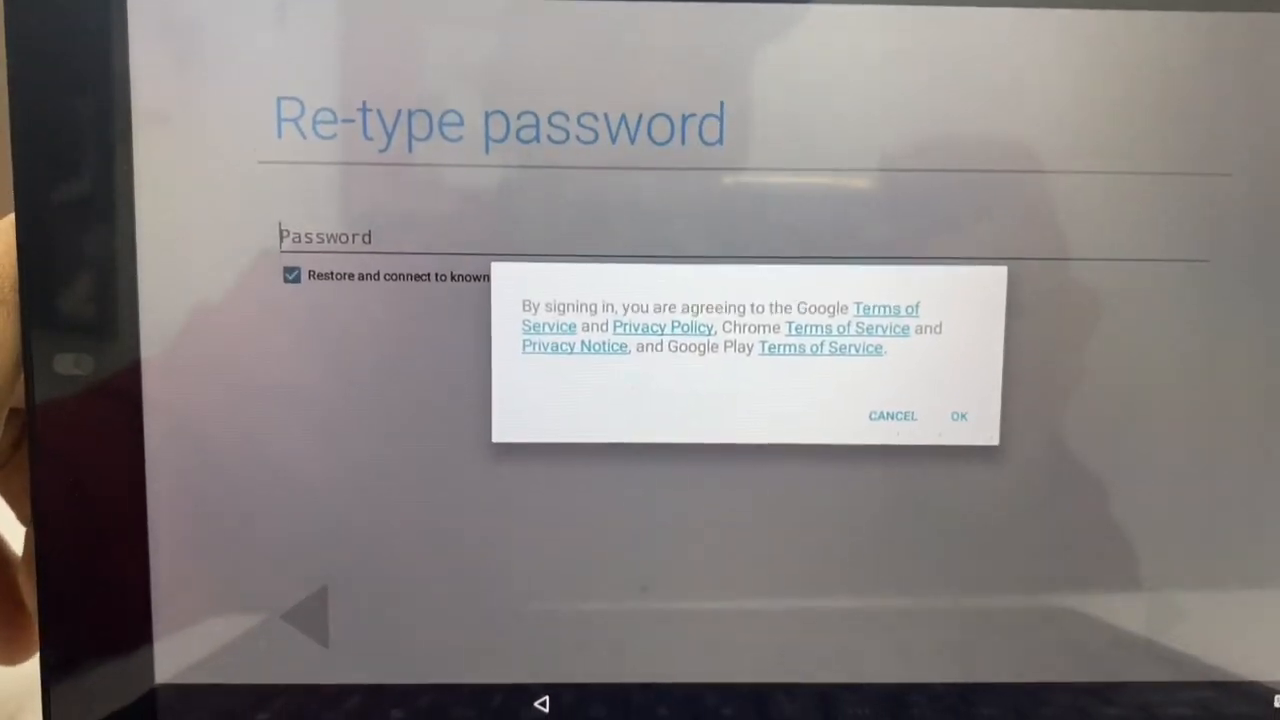
Accept the Google terms dialog to finish the account sign-in
{"action": "left_click", "coordinate": [960, 416]}
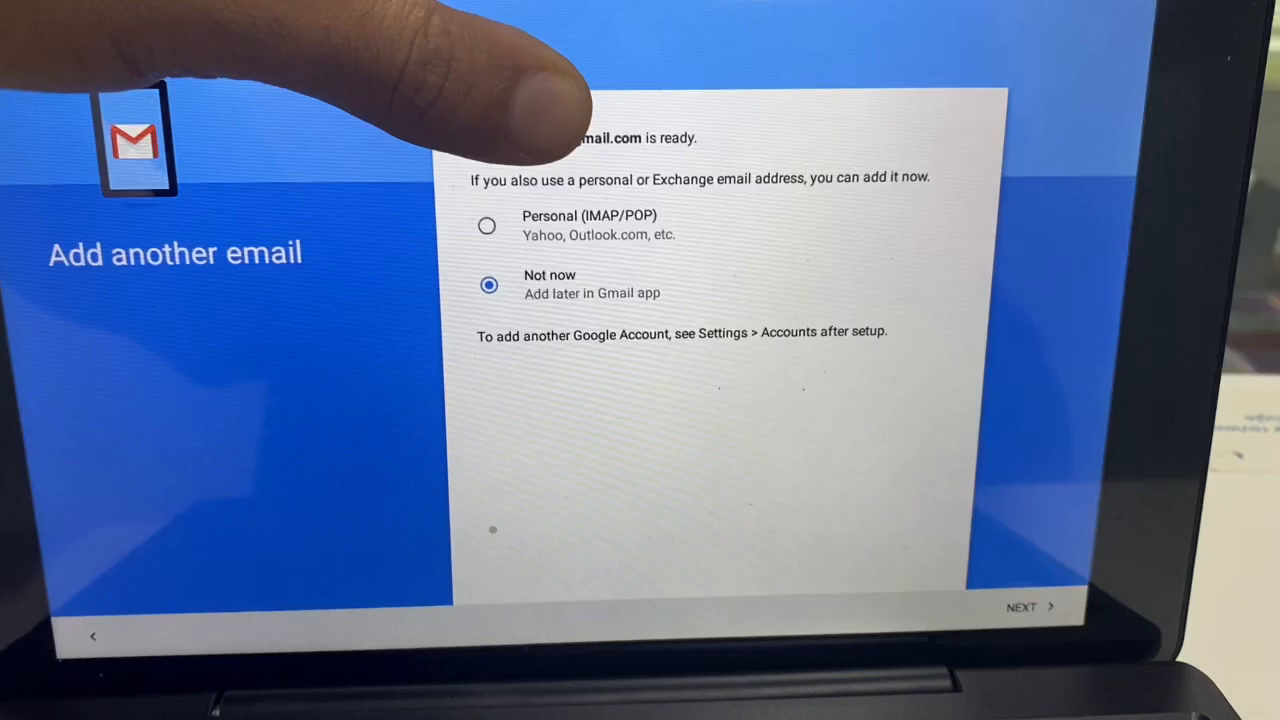
Continue setup with 'Not now' for adding another email account
{"action": "left_click", "coordinate": [1026, 608]}
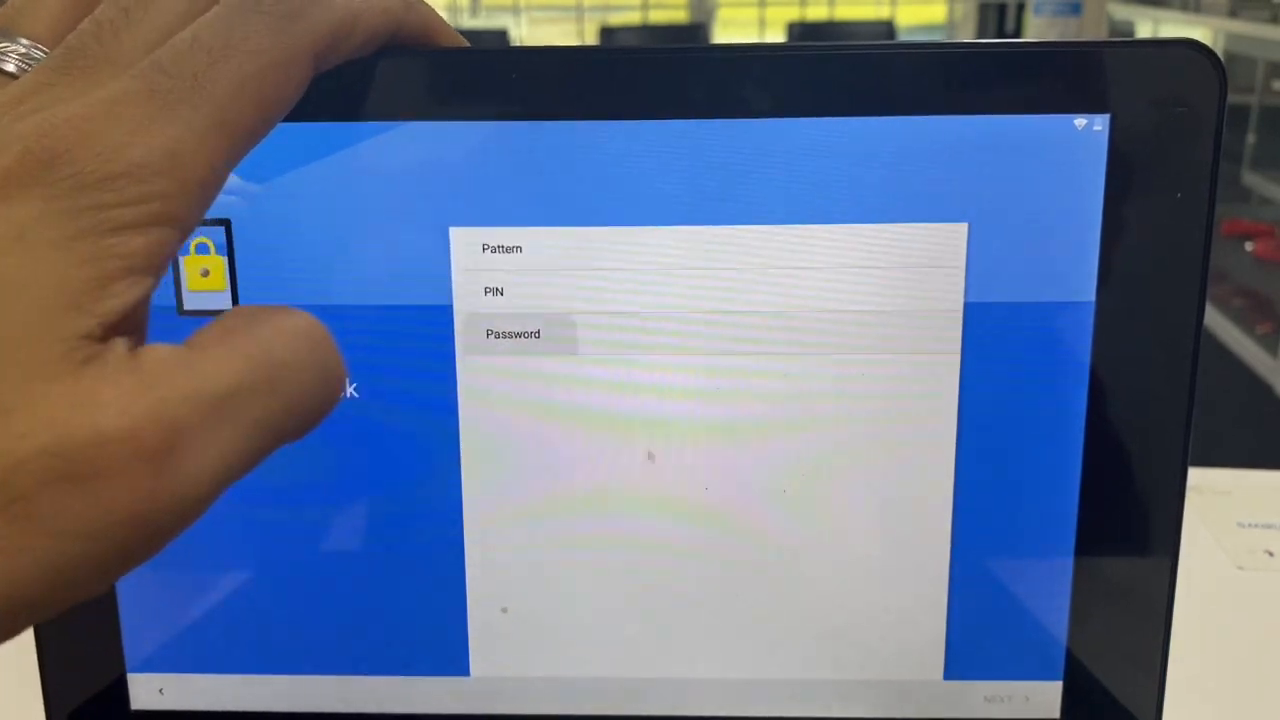
Choose PIN as the tablet's screen lock method
{"action": "left_click", "coordinate": [512, 332]}
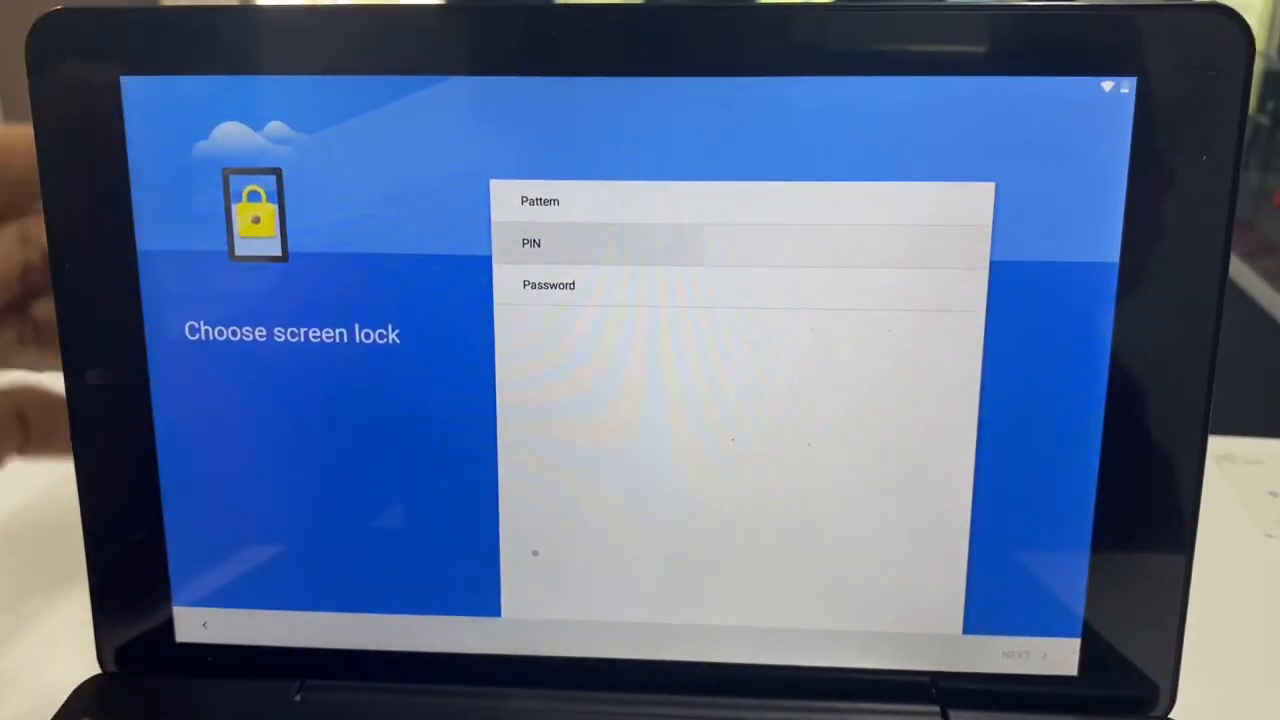
{"action": "left_click", "coordinate": [532, 244]}
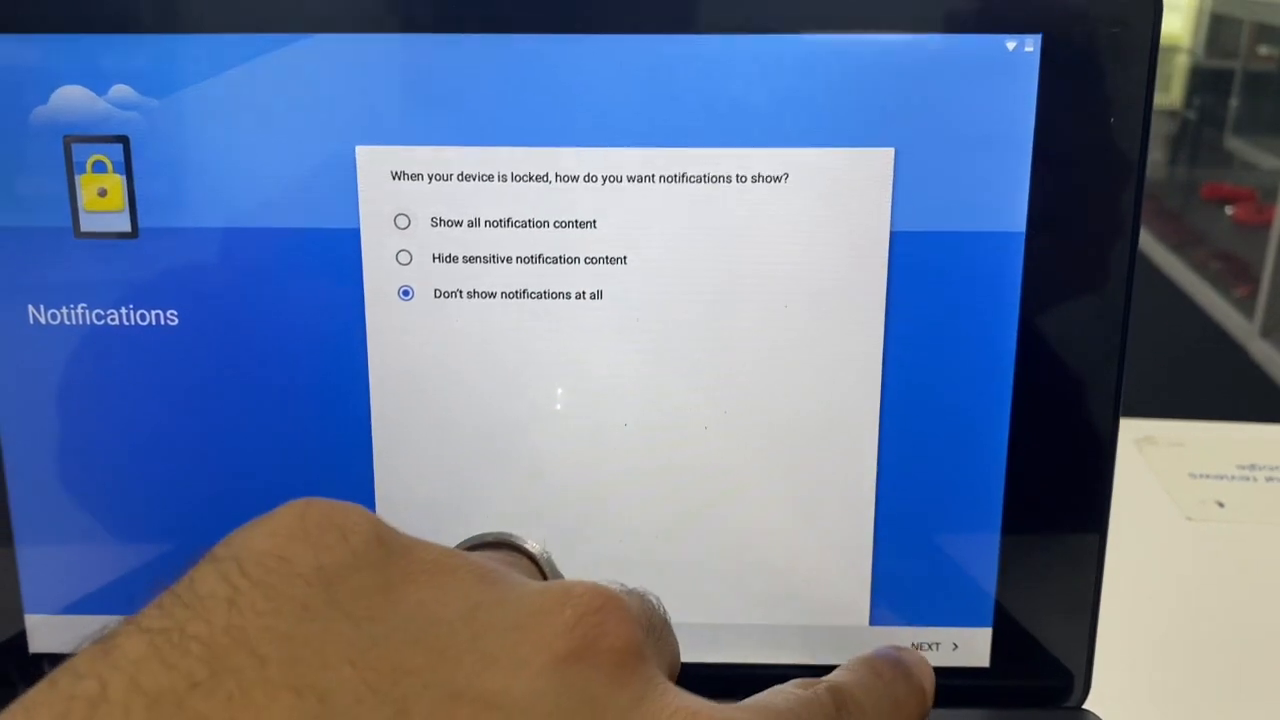
Confirm 'Don't show notifications at all' and finish setup into Settings
{"action": "left_click", "coordinate": [930, 644]}
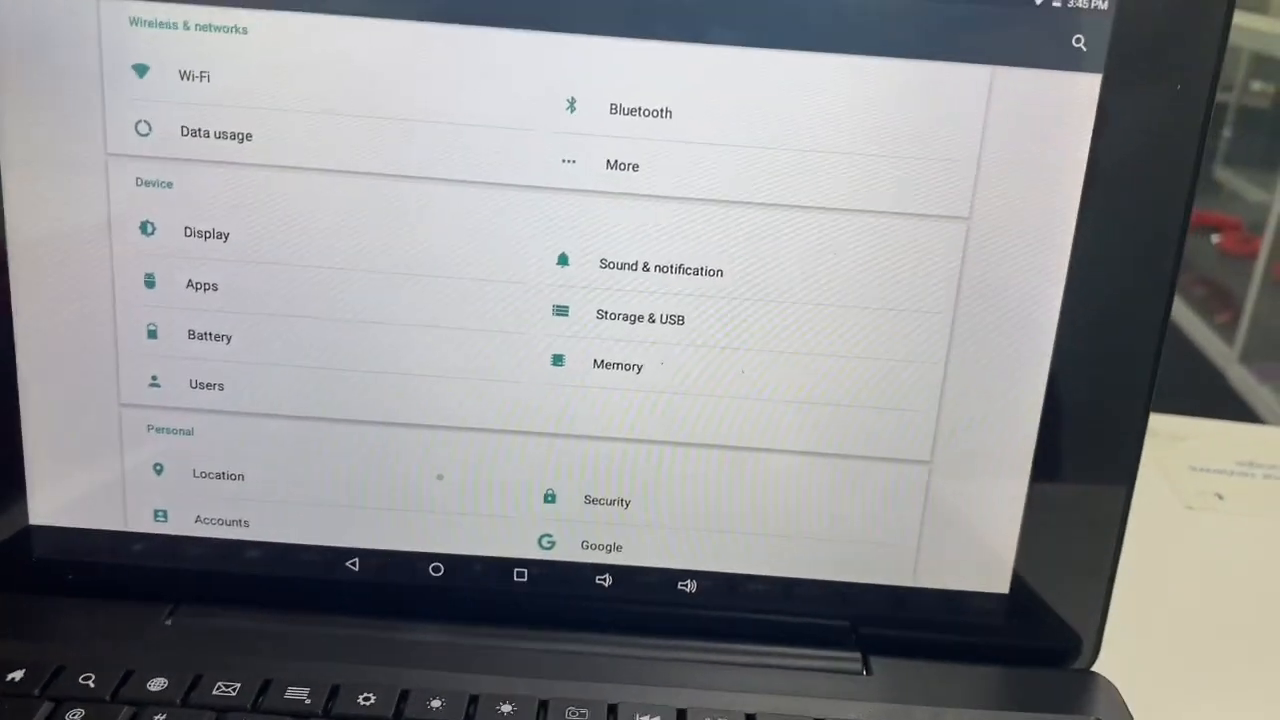
Scroll Settings down to the Personal section's Accounts entry
{"action": "scroll", "scroll_direction": "down", "scroll_amount": 3}
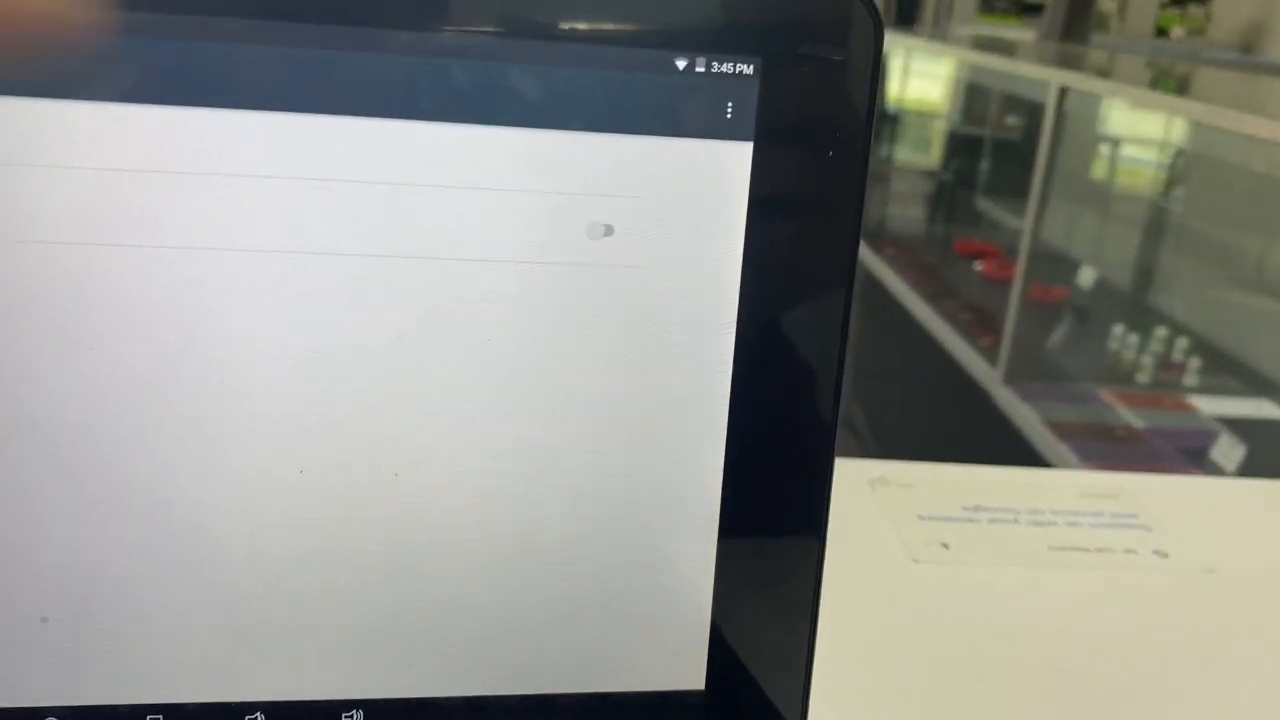
Remove the Google account via the overflow menu and confirm, reaching the PIN prompt
{"action": "left_click", "coordinate": [732, 104]}
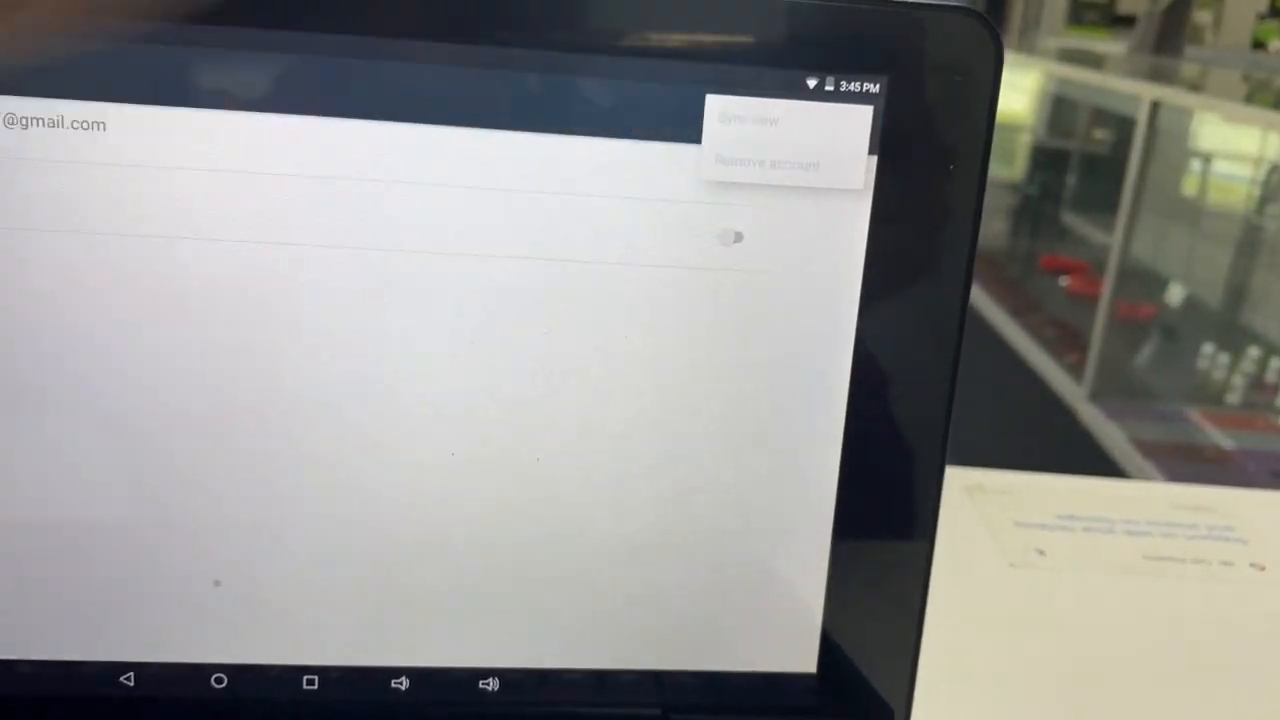
{"action": "left_click", "coordinate": [774, 158]}
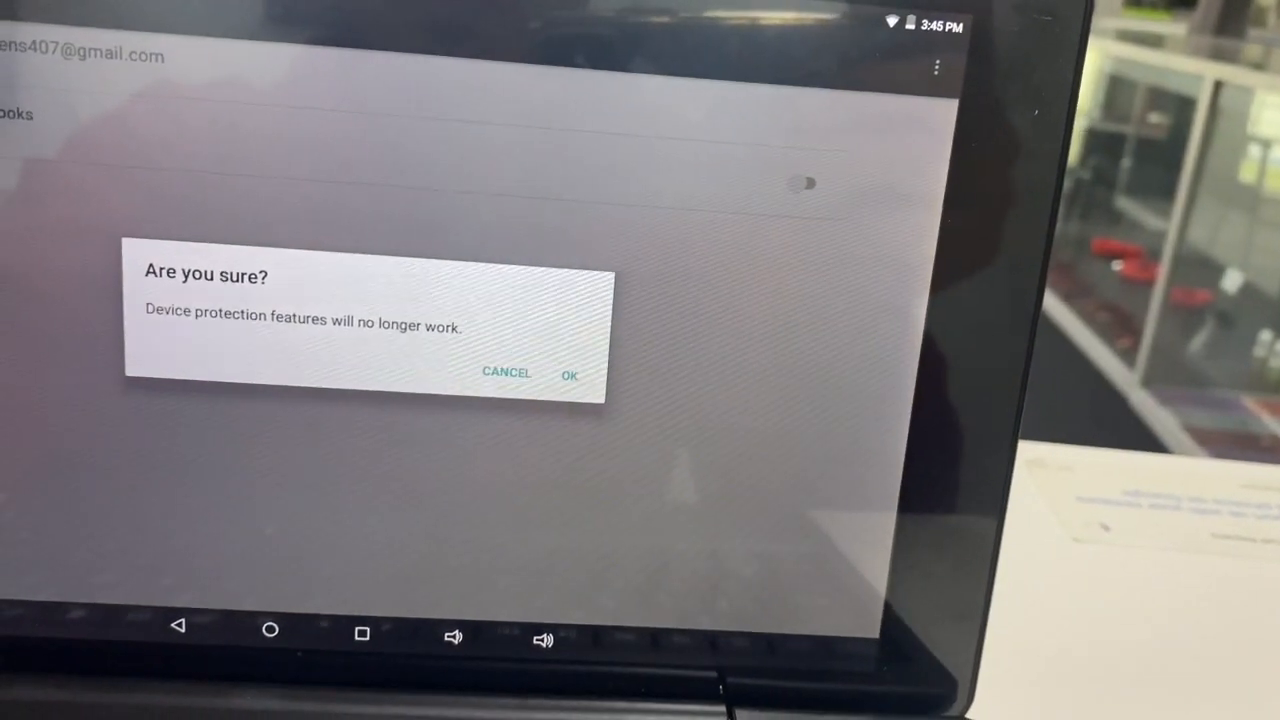
{"action": "left_click", "coordinate": [570, 374]}
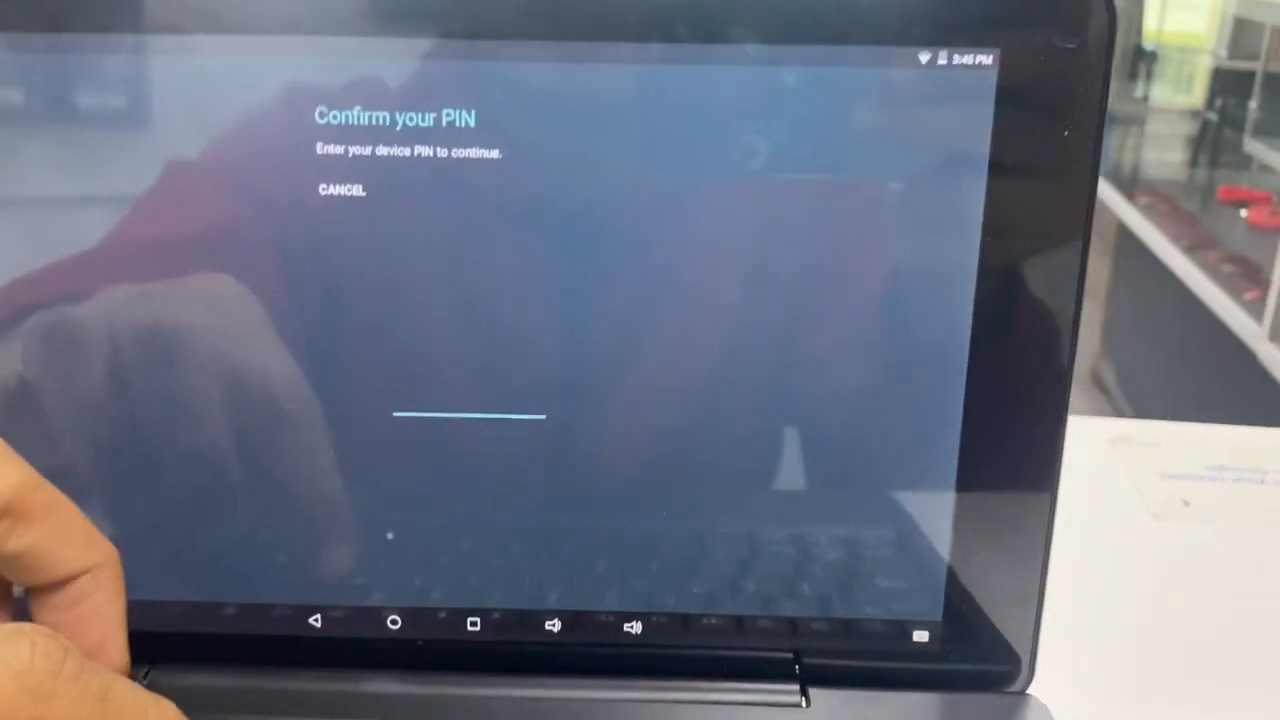